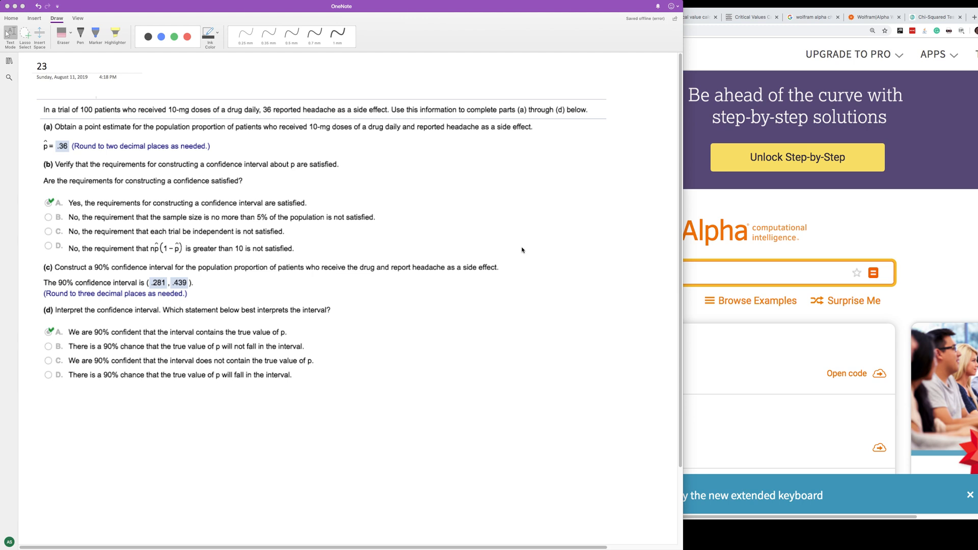
mouse_move(267, 114)
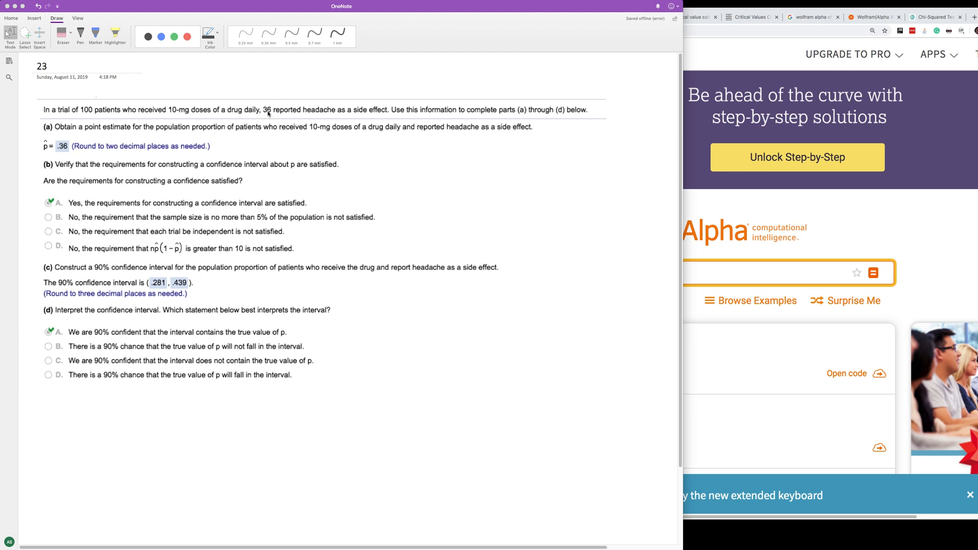
mouse_move(267, 115)
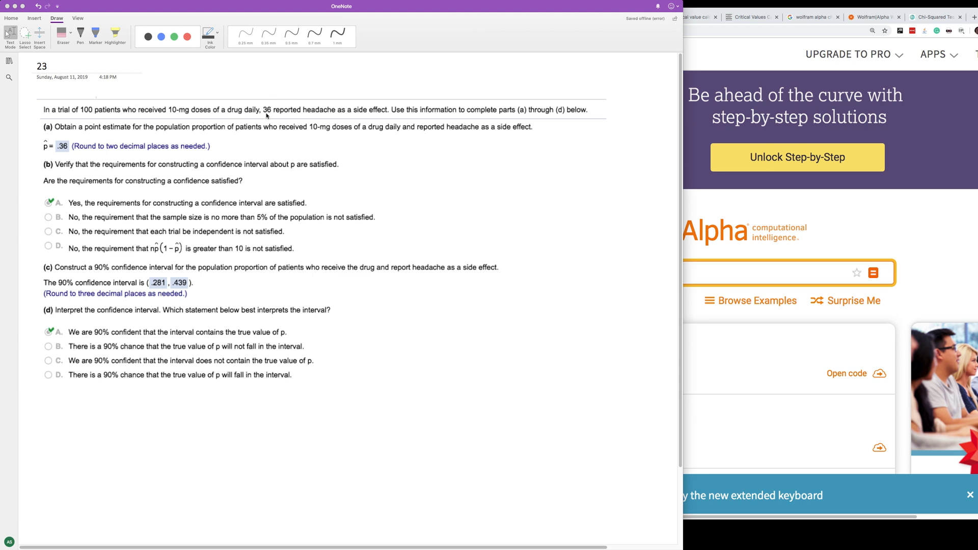
mouse_move(70, 162)
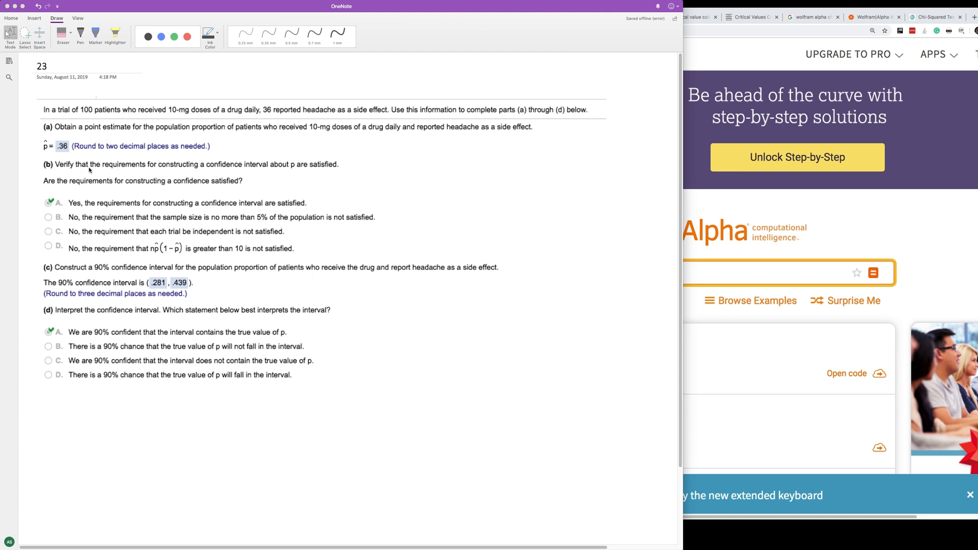
mouse_move(167, 169)
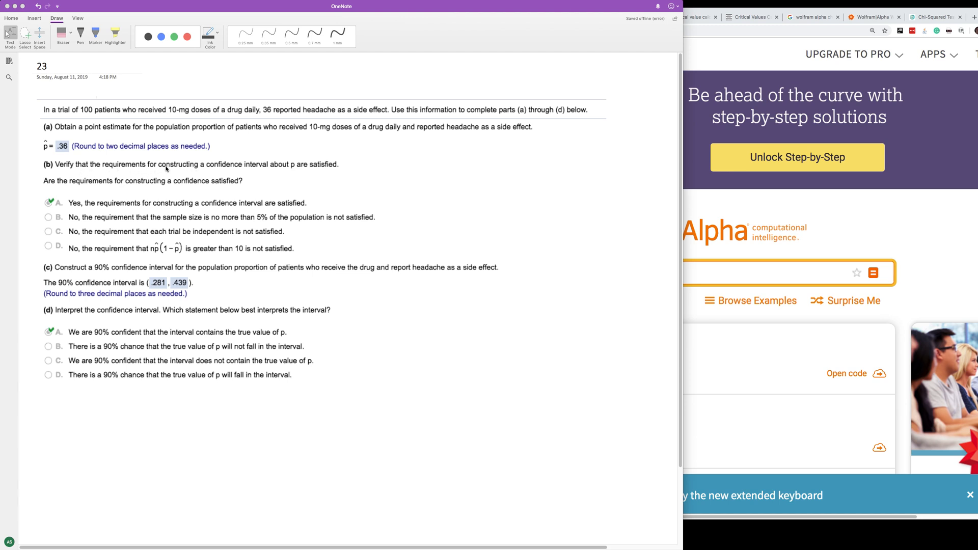
mouse_move(233, 247)
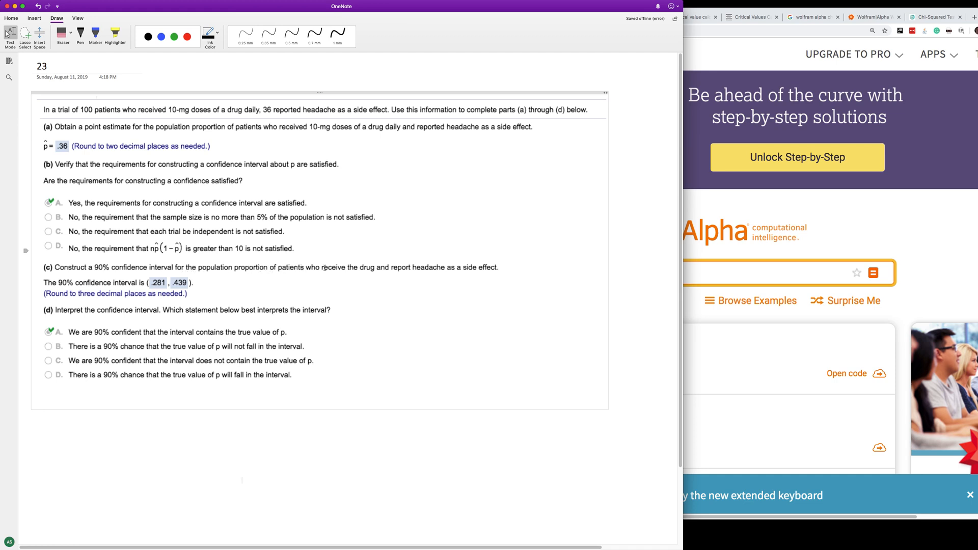
mouse_move(332, 275)
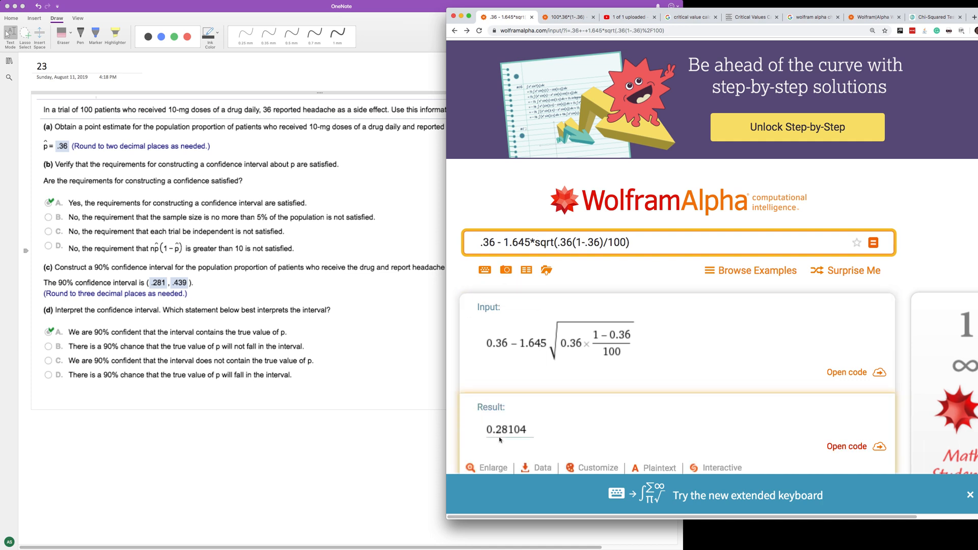
mouse_move(512, 436)
type("+")
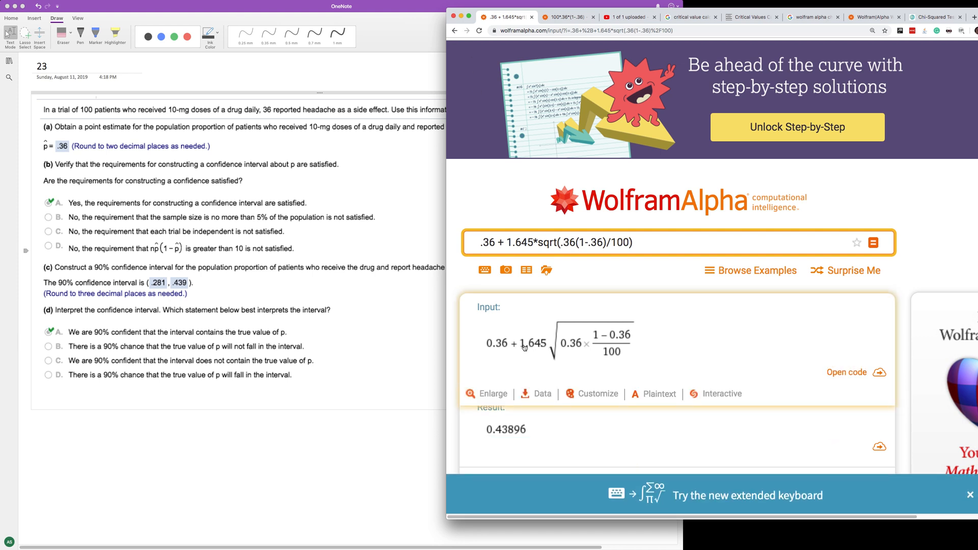
mouse_move(550, 350)
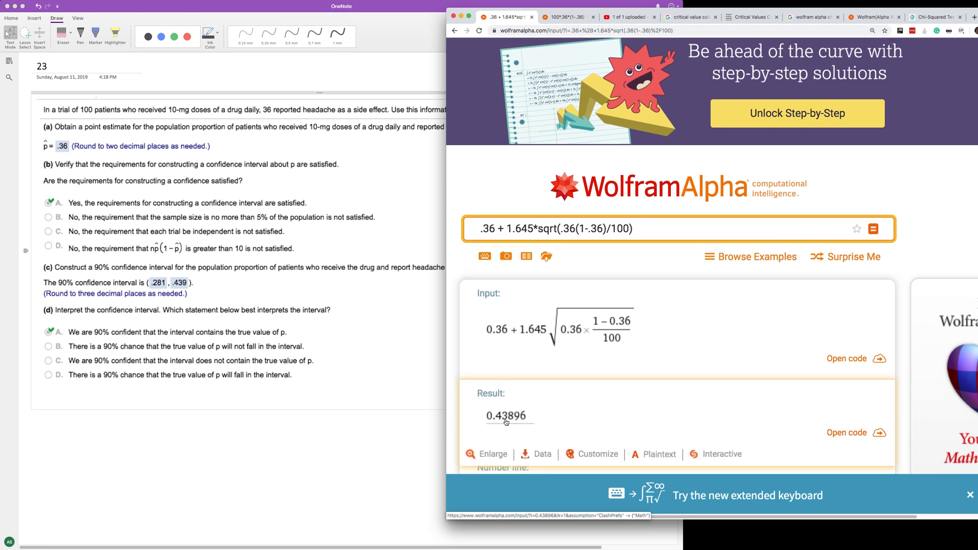
mouse_move(505, 422)
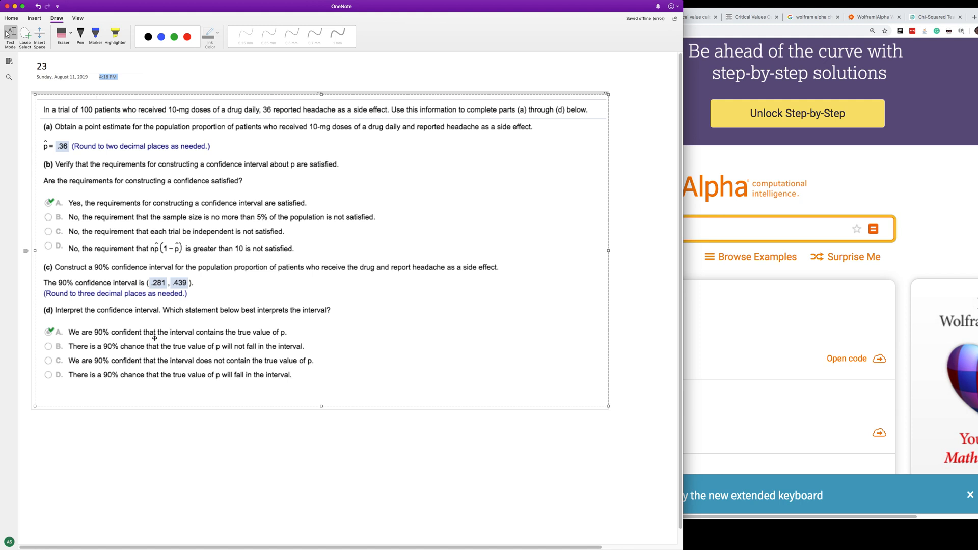
mouse_move(218, 364)
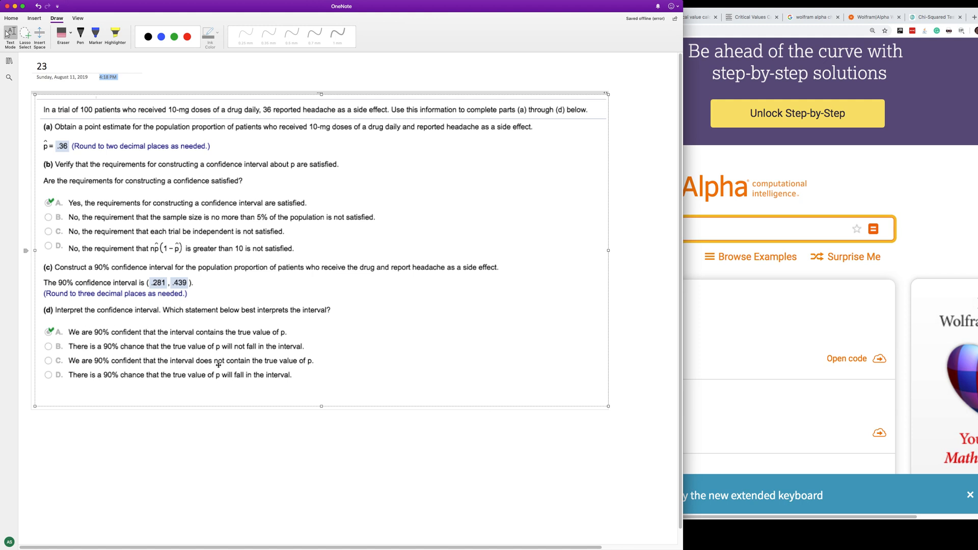